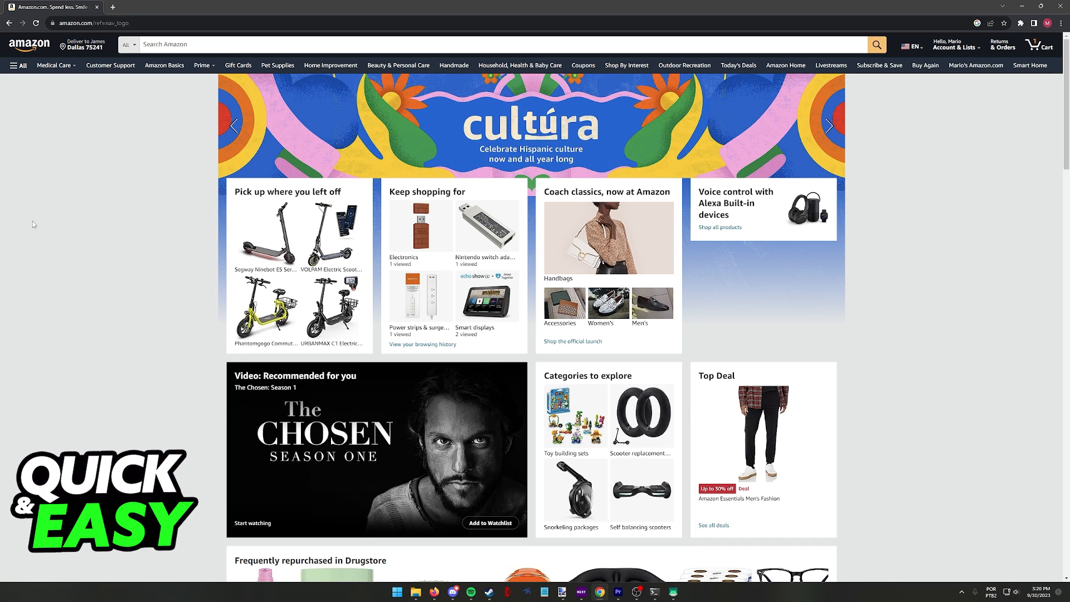
Scroll to the footer and choose Returns & Replacements to reach the Online Return Center
{"action": "scroll", "scroll_direction": "down", "scroll_amount": 3}
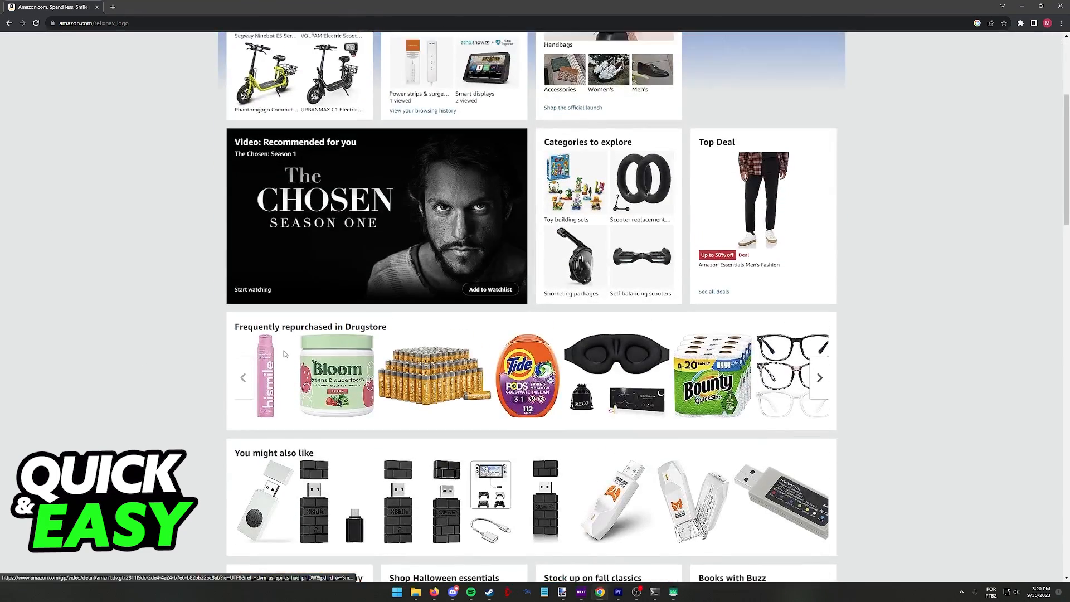
{"action": "scroll", "scroll_direction": "up", "scroll_amount": 3}
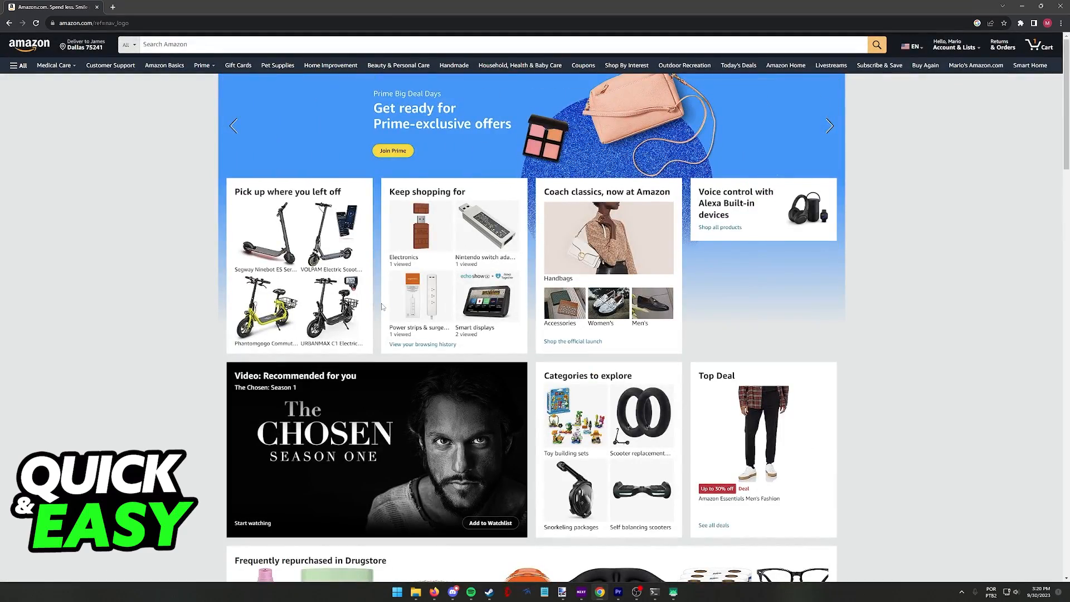
{"action": "scroll", "scroll_direction": "down", "scroll_amount": 3}
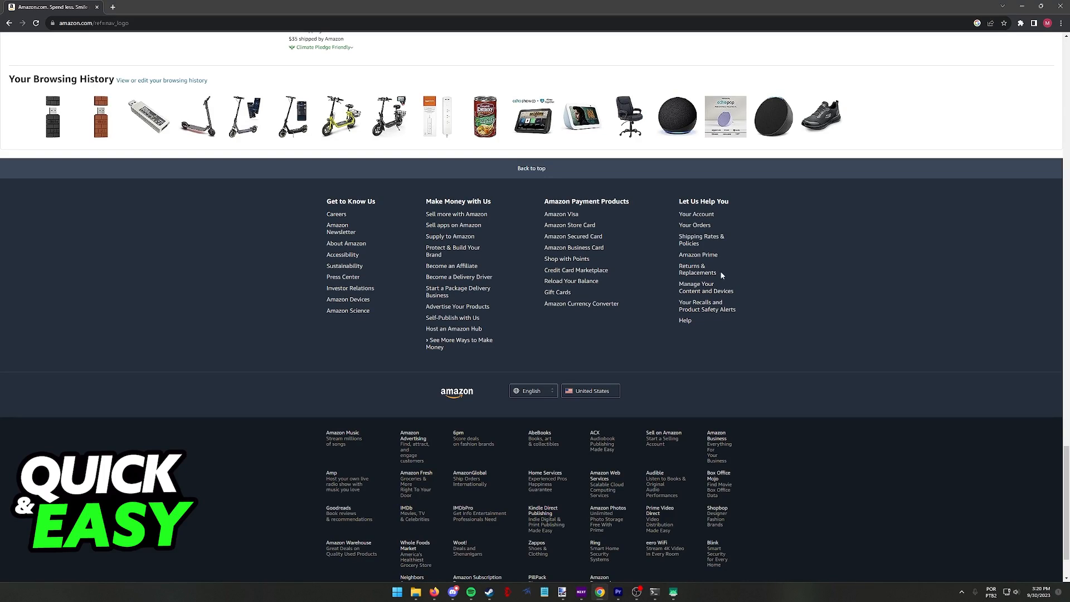
{"action": "mouse_move", "coordinate": [623, 231]}
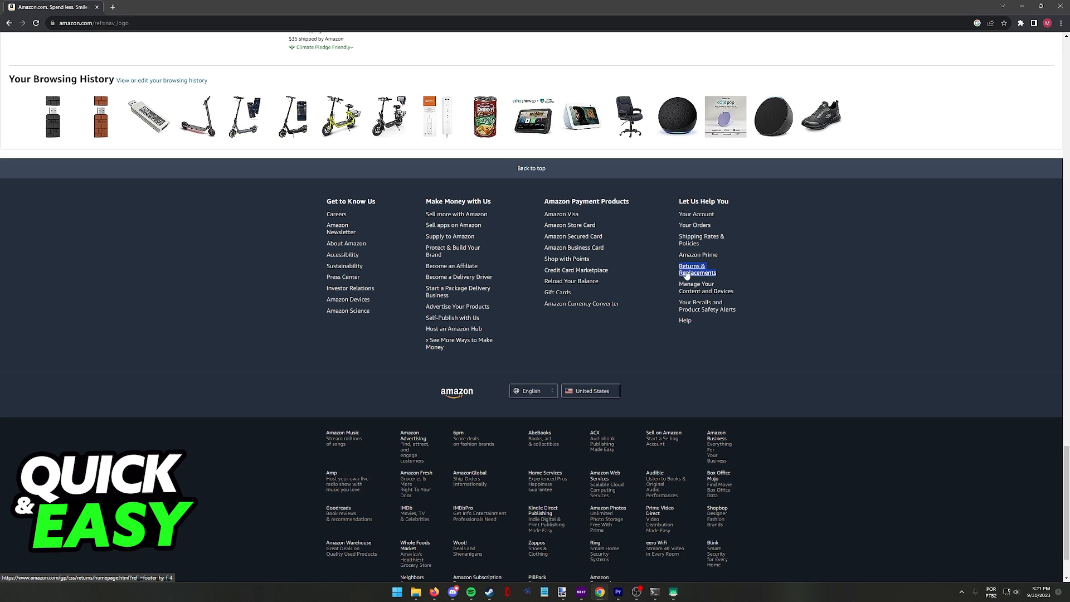
{"action": "left_click", "coordinate": [697, 268]}
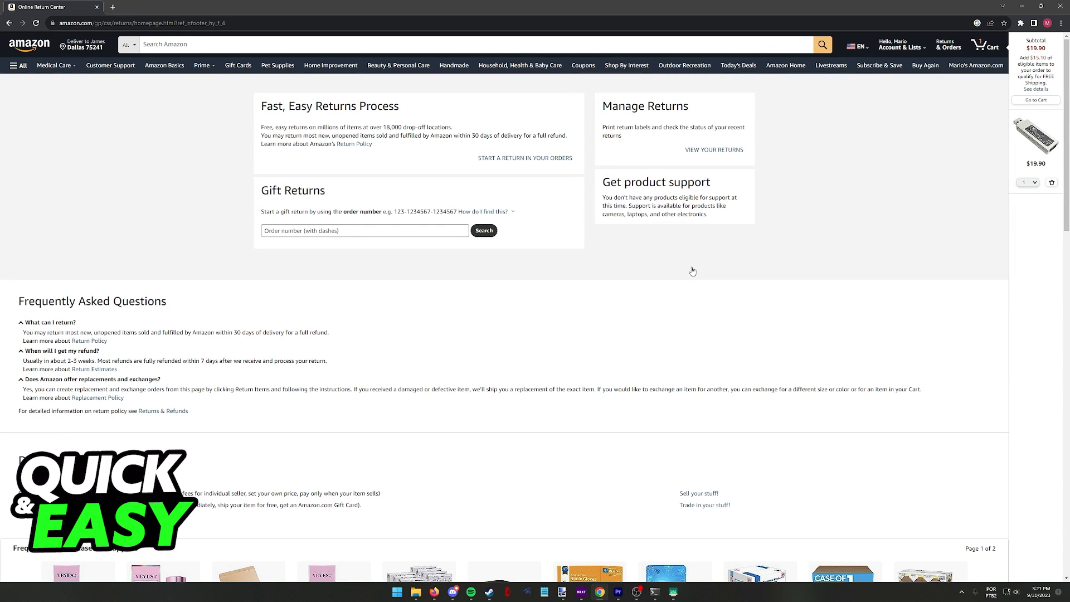
{"action": "mouse_move", "coordinate": [268, 203]}
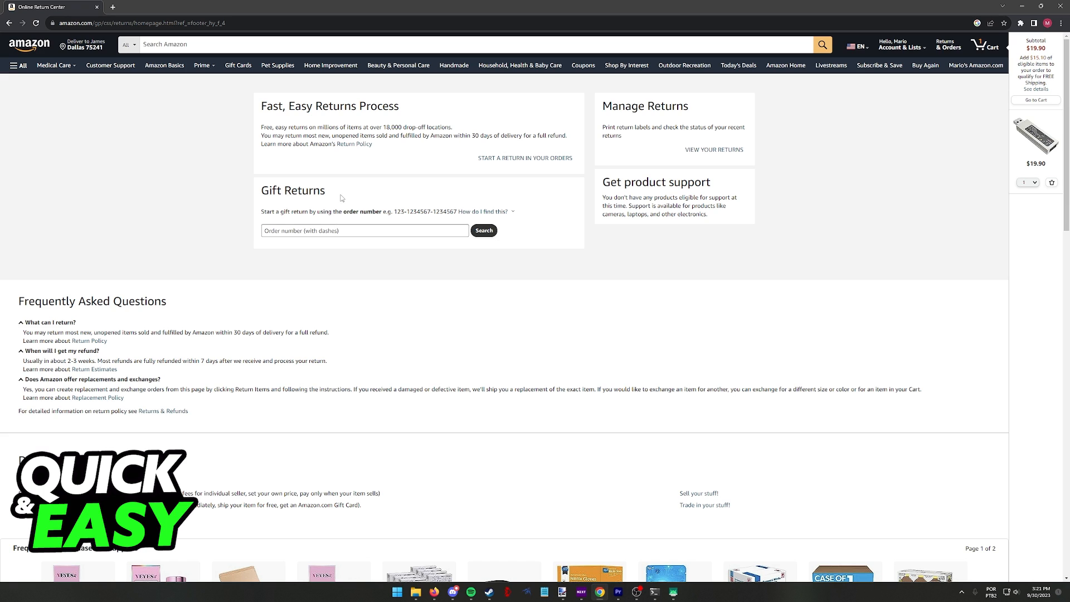
{"action": "double_click", "coordinate": [351, 211]}
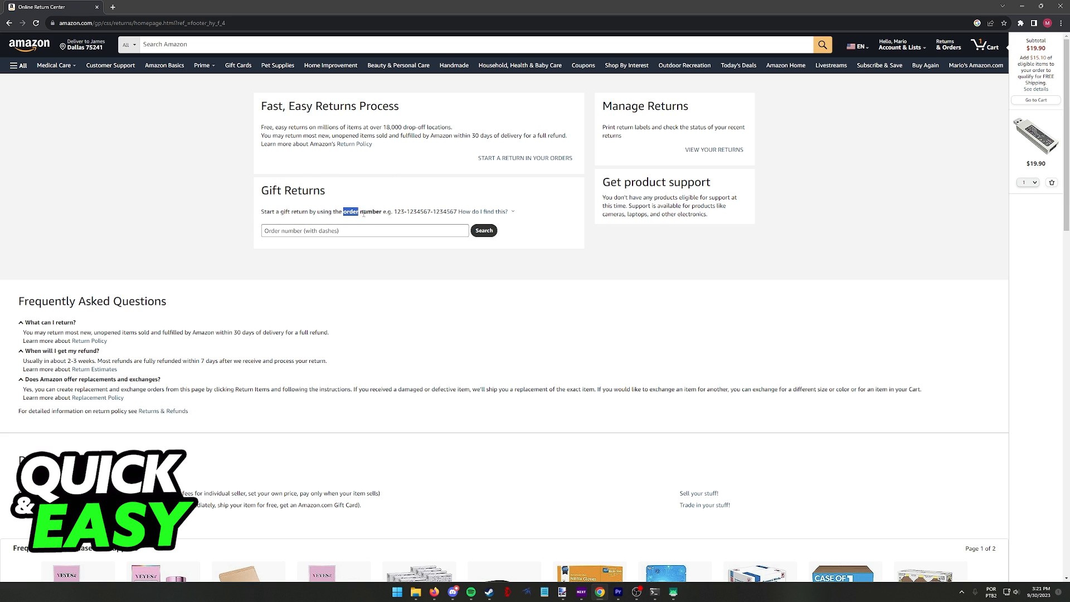
{"action": "scroll", "scroll_direction": "down", "scroll_amount": 3}
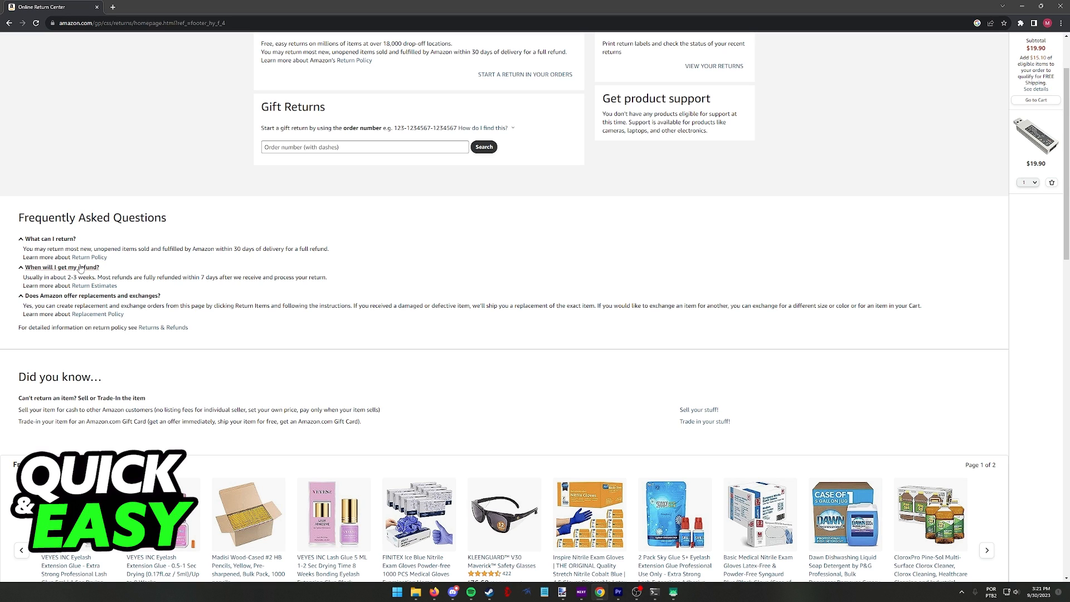
{"action": "scroll", "scroll_direction": "down", "scroll_amount": 3}
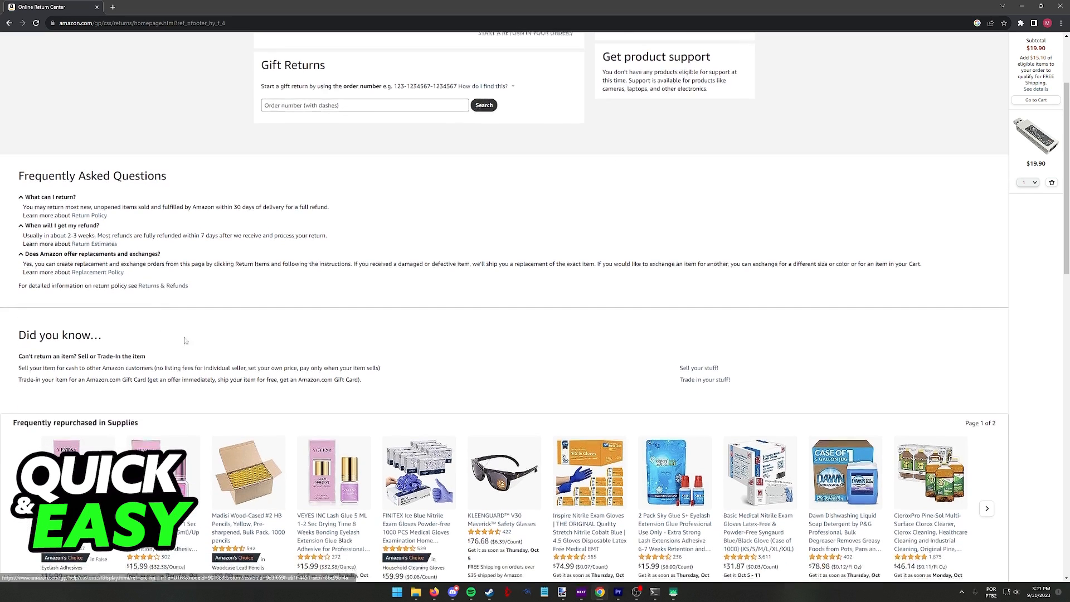
{"action": "scroll", "scroll_direction": "up", "scroll_amount": 3}
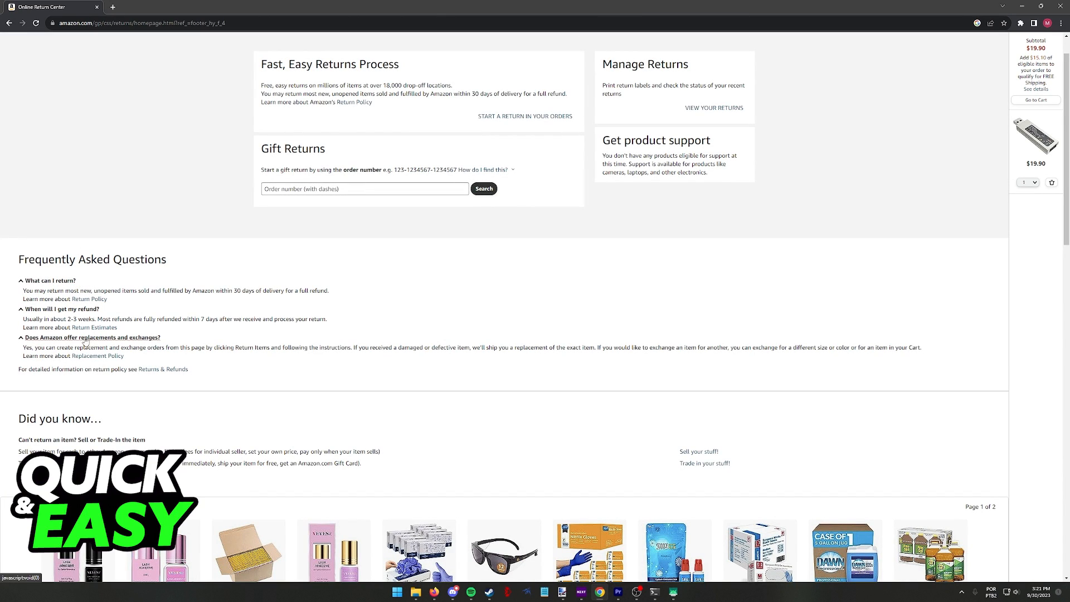
{"action": "mouse_move", "coordinate": [210, 314]}
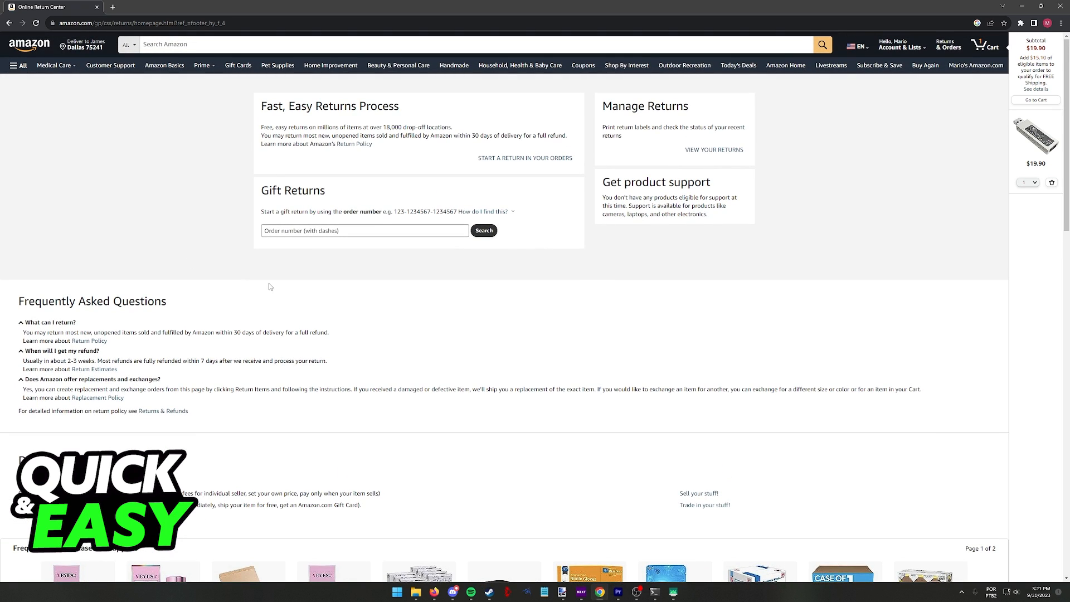
{"action": "mouse_move", "coordinate": [501, 155]}
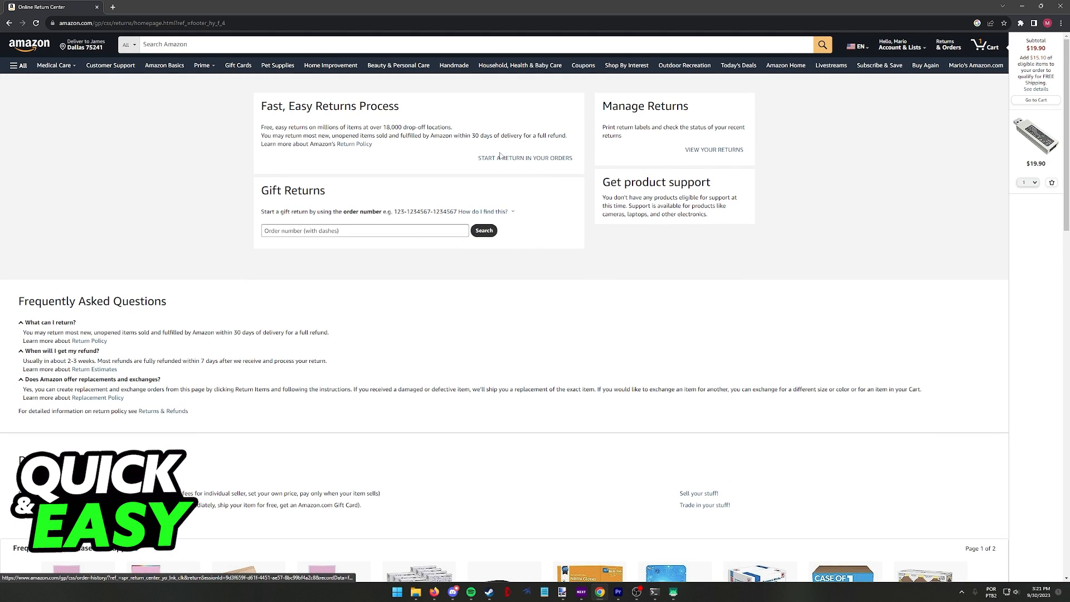
{"action": "left_click", "coordinate": [525, 158]}
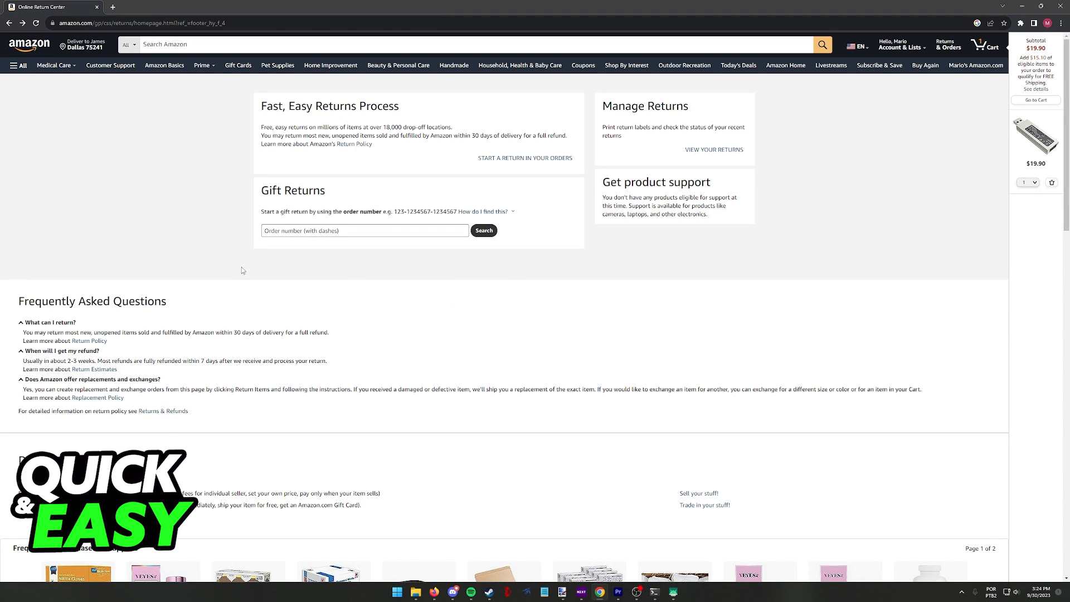
{"action": "mouse_move", "coordinate": [153, 430]}
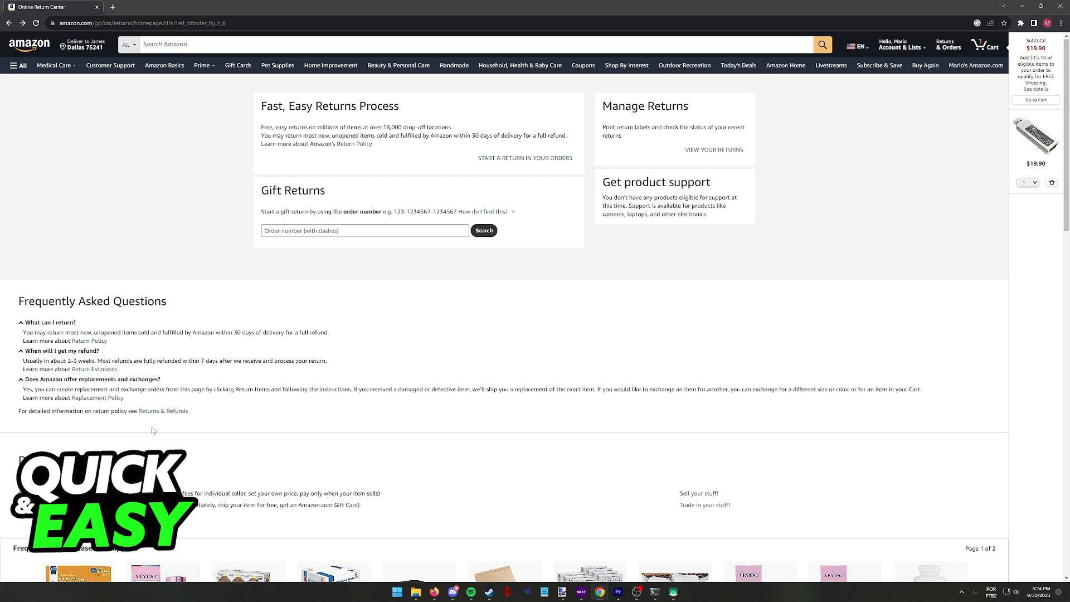
{"action": "mouse_move", "coordinate": [538, 265]}
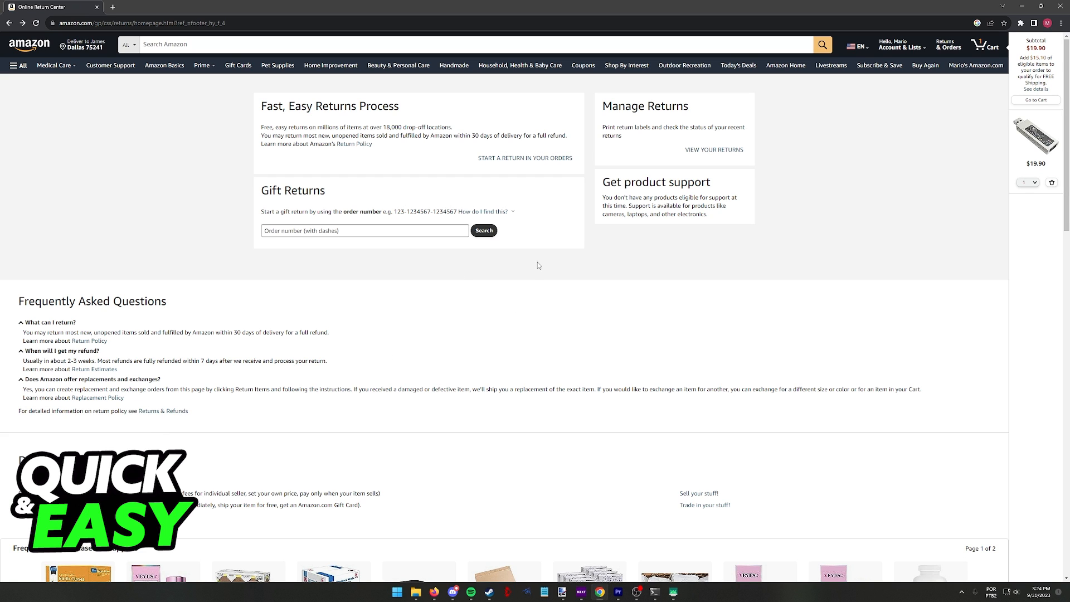
{"action": "scroll", "scroll_direction": "down", "scroll_amount": 3}
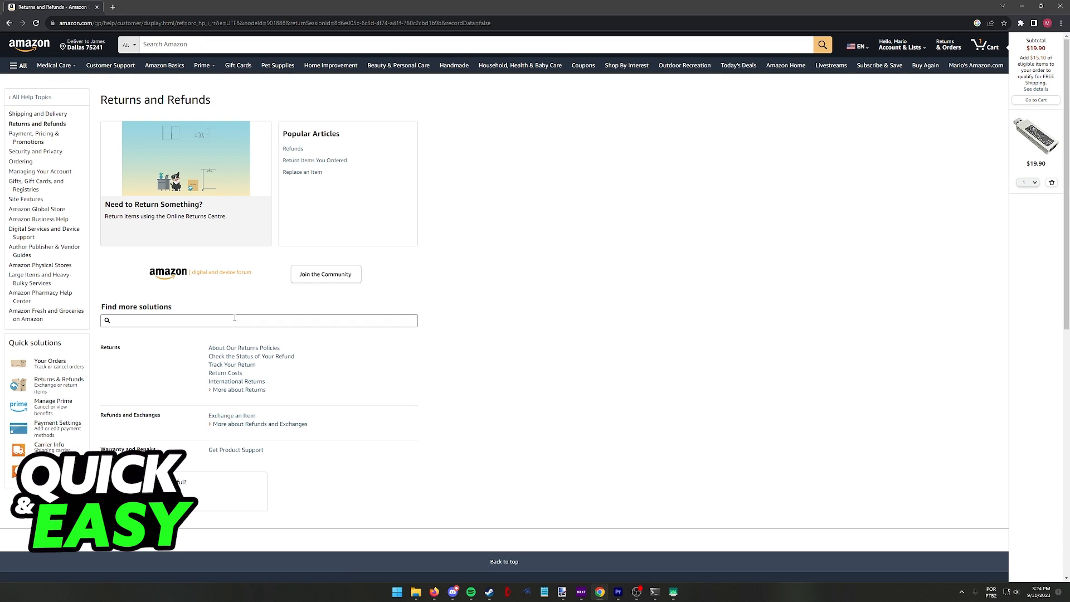
Scroll the Returns and Refunds help page to show return costs, international returns and exchanges links
{"action": "scroll", "scroll_direction": "down", "scroll_amount": 3}
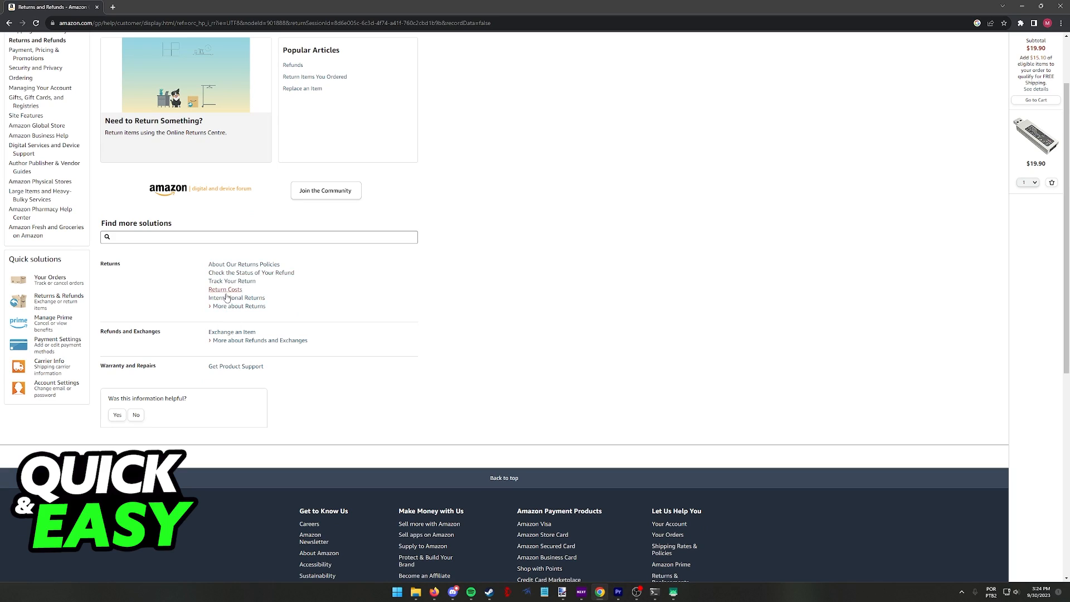